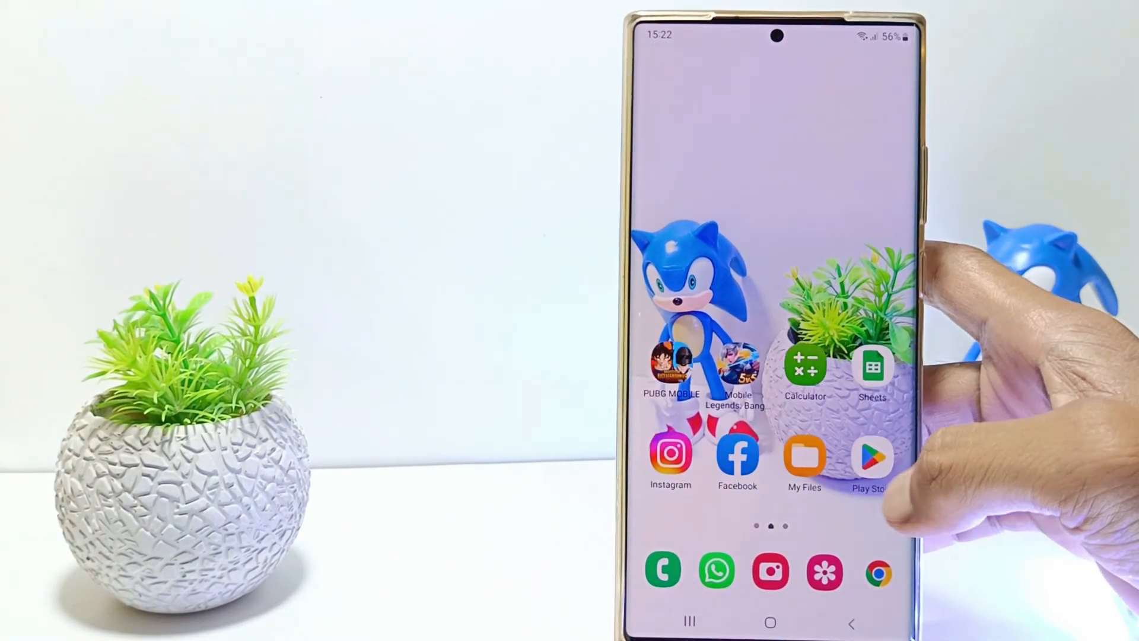
Step: Open the Settings app from the app drawer
{"action": "scroll", "scroll_direction": "up", "scroll_amount": 3}
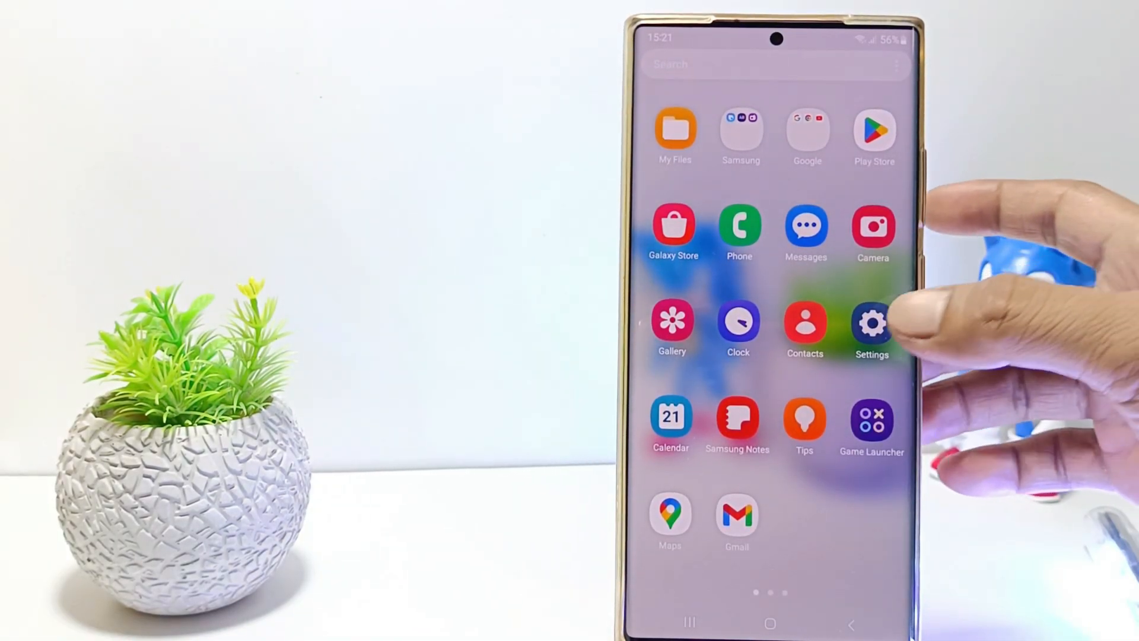
{"action": "left_click", "coordinate": [871, 324]}
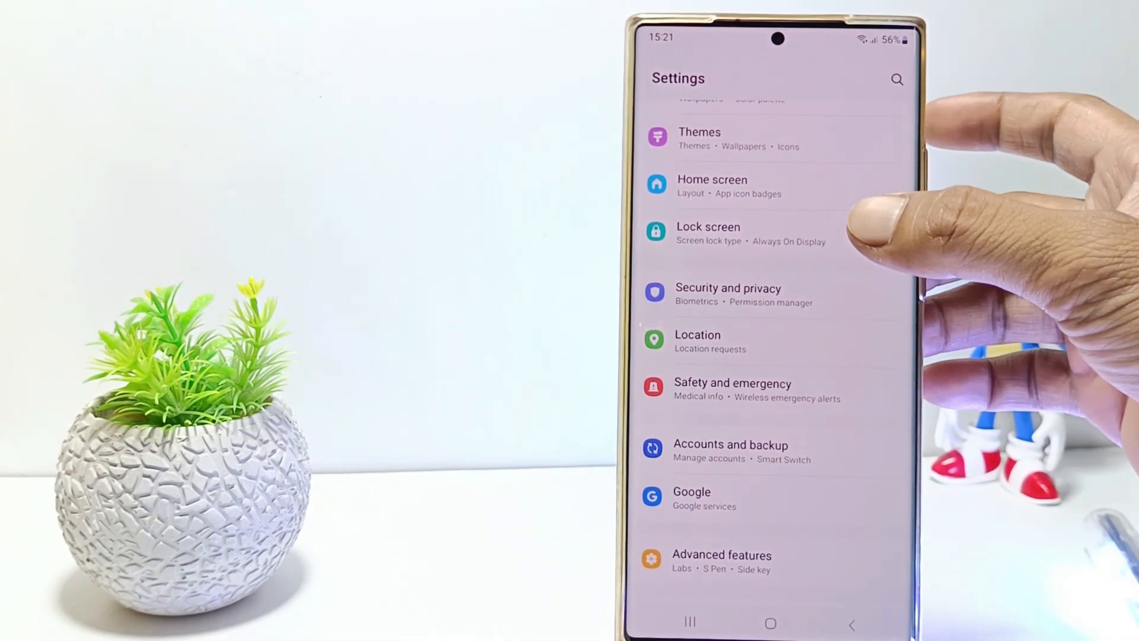
Step: Go to Lock screen > Screen lock type and confirm the current PIN
{"action": "left_click", "coordinate": [708, 232]}
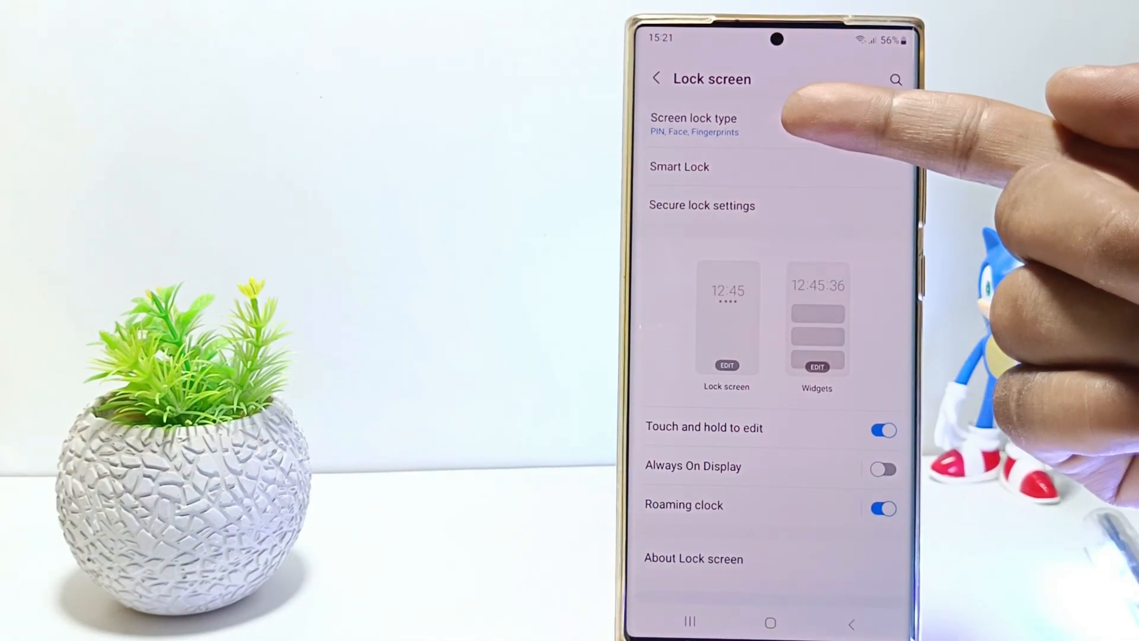
{"action": "left_click", "coordinate": [693, 126]}
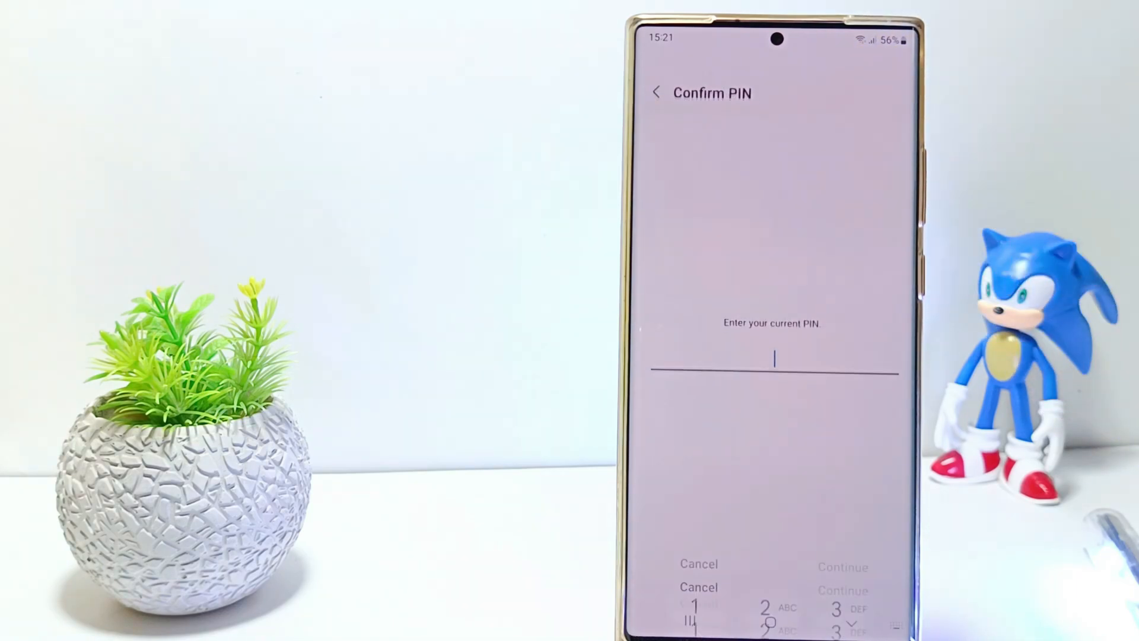
{"action": "left_click", "coordinate": [772, 360]}
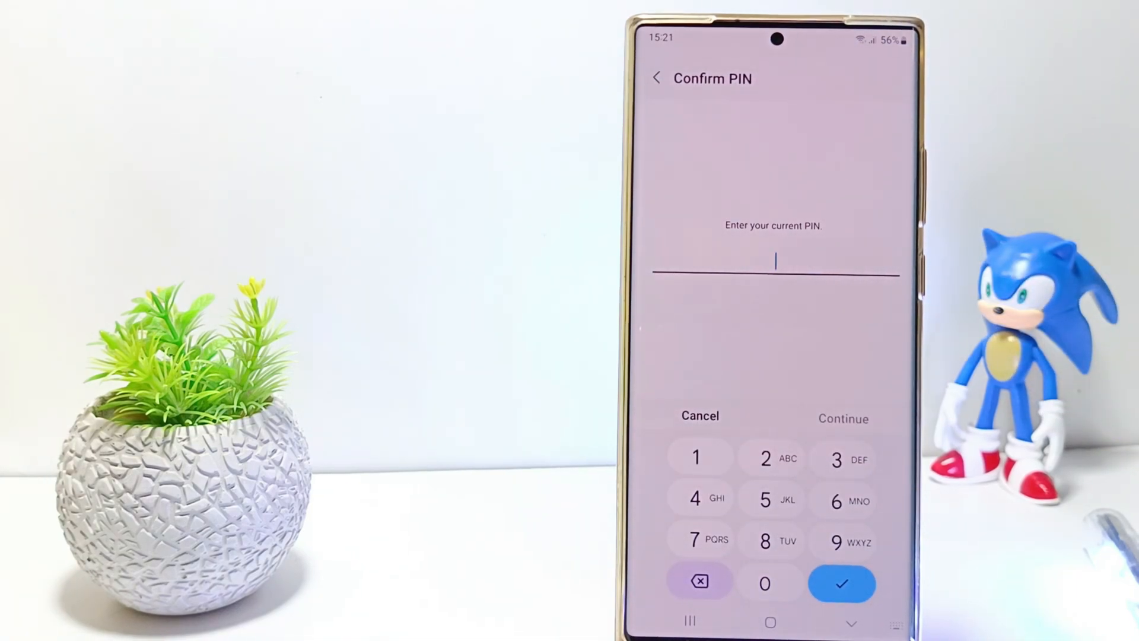
{"action": "left_click", "coordinate": [695, 457]}
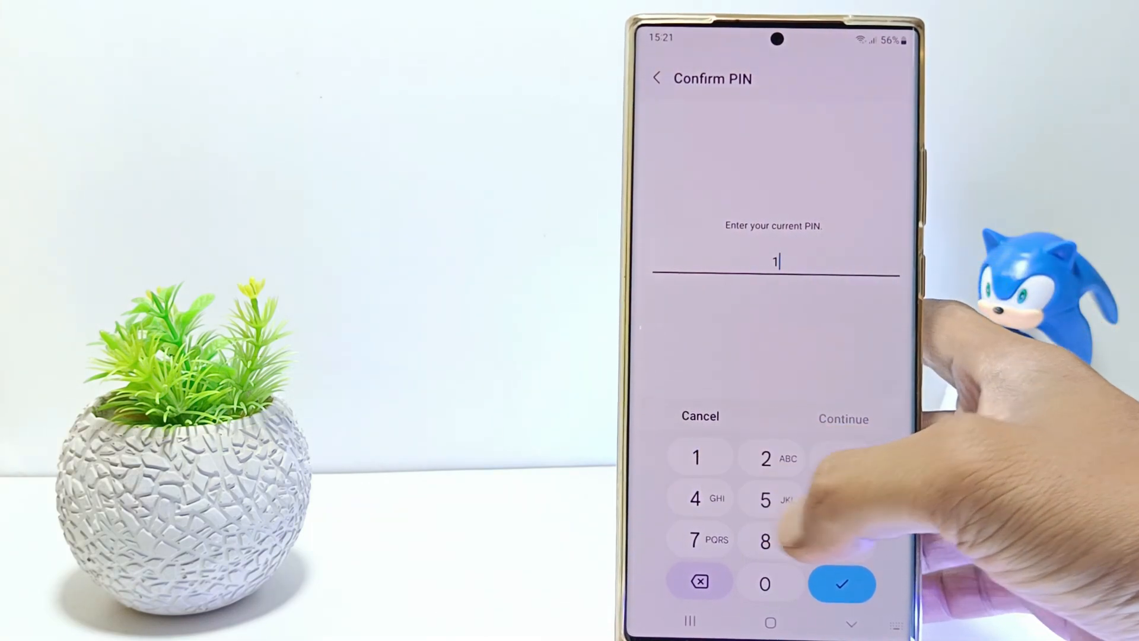
{"action": "left_click", "coordinate": [766, 500]}
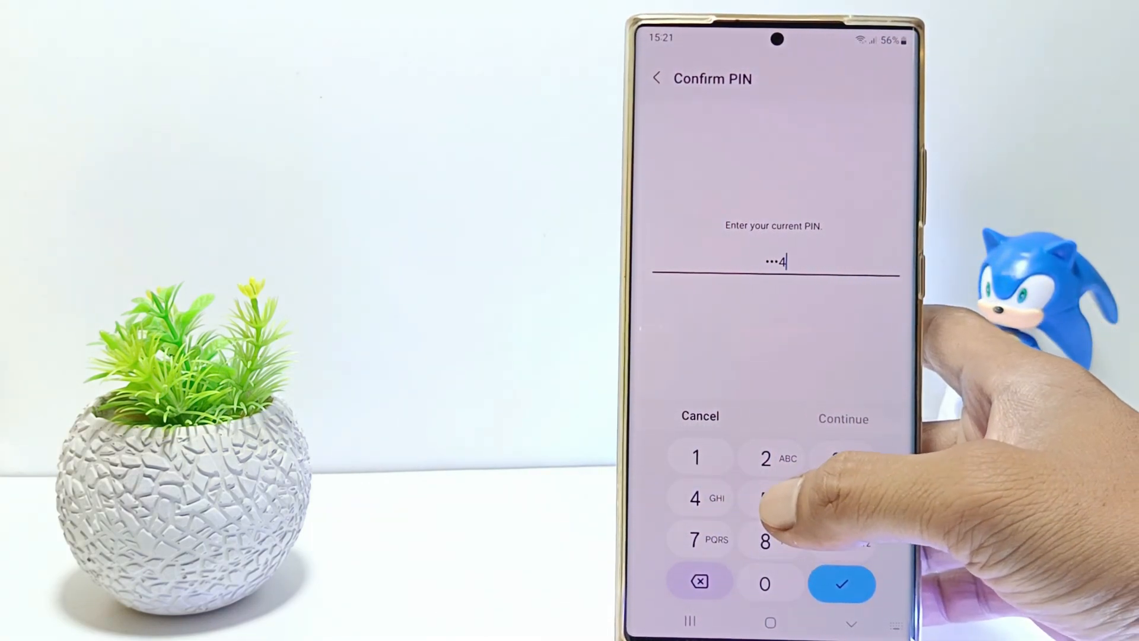
{"action": "left_click", "coordinate": [842, 585]}
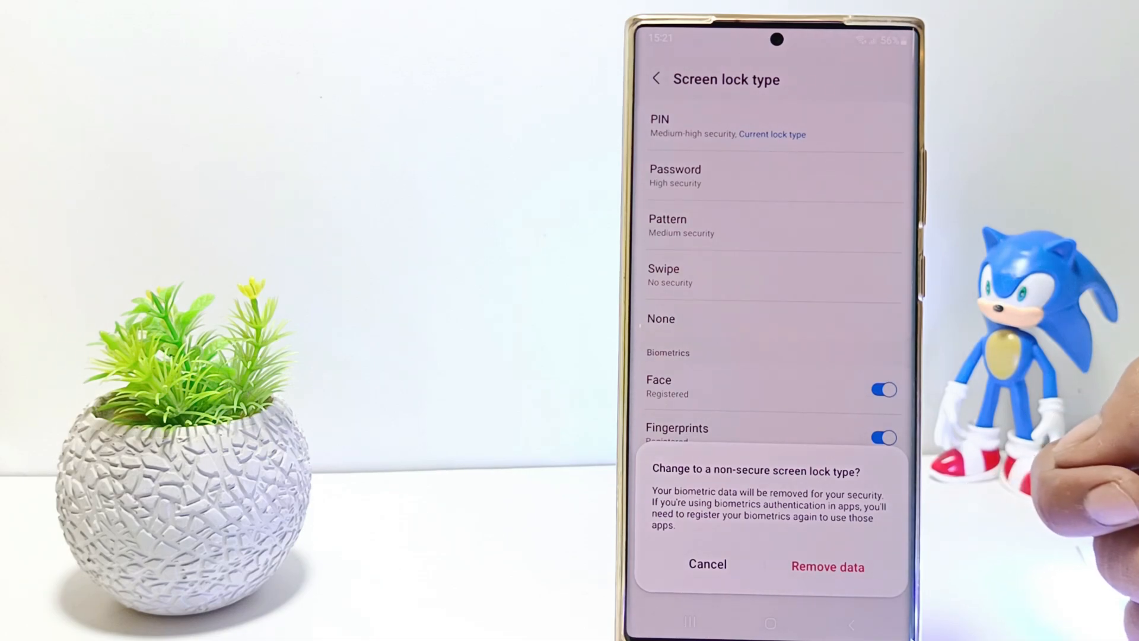
Step: Switch screen lock to None, remove face and fingerprint data, and go Home
{"action": "left_click", "coordinate": [827, 565]}
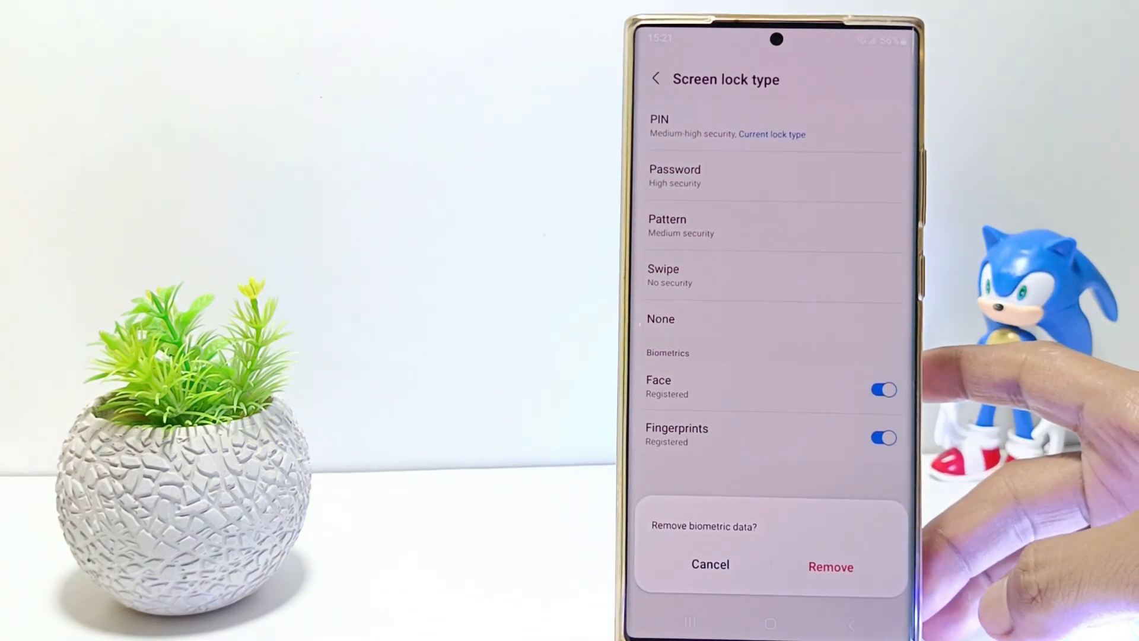
{"action": "left_click", "coordinate": [709, 565]}
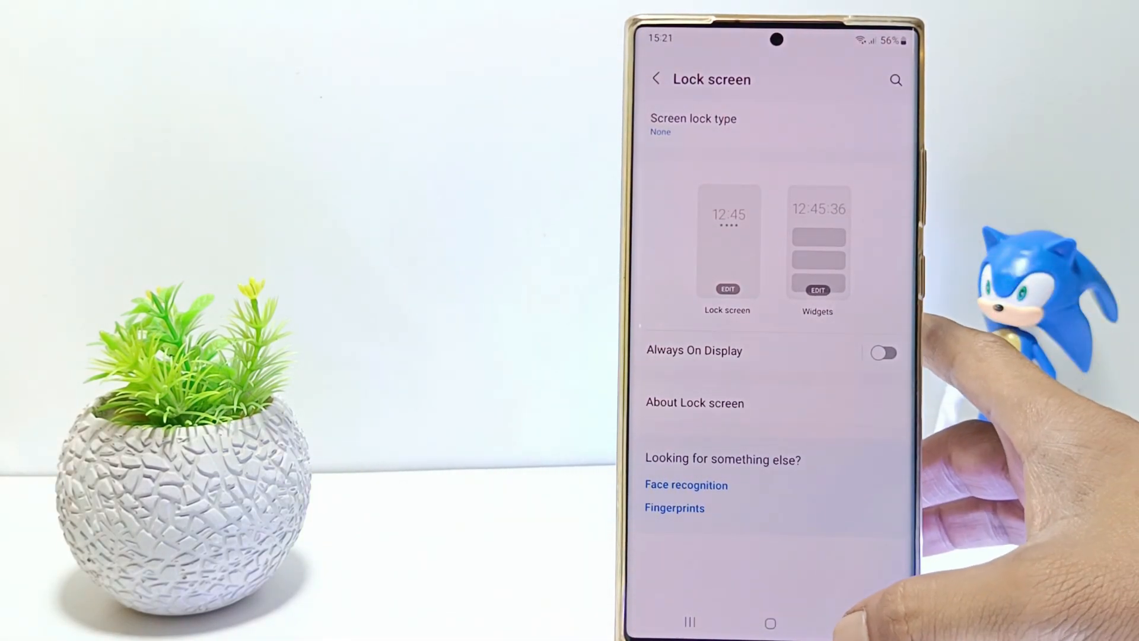
{"action": "left_click", "coordinate": [770, 622]}
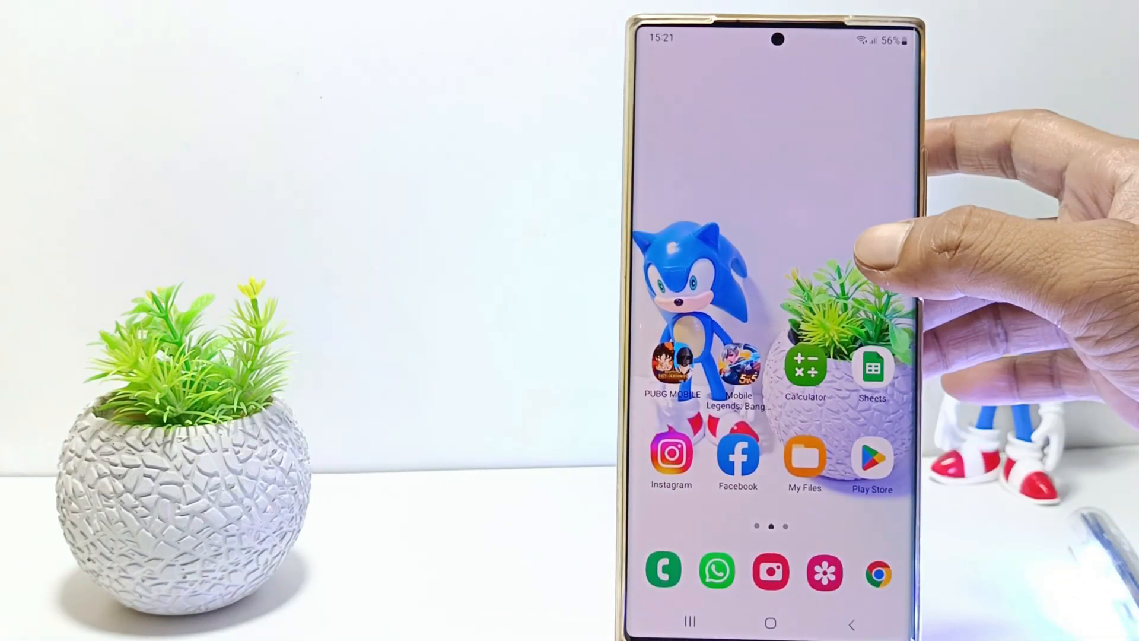